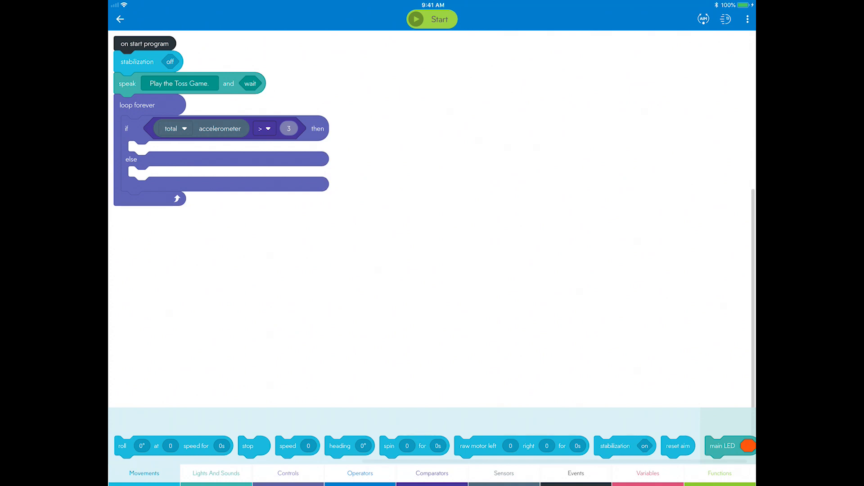
Add a 'play random sound and wait' block from Lights And Sounds into the if branch.
click(216, 473)
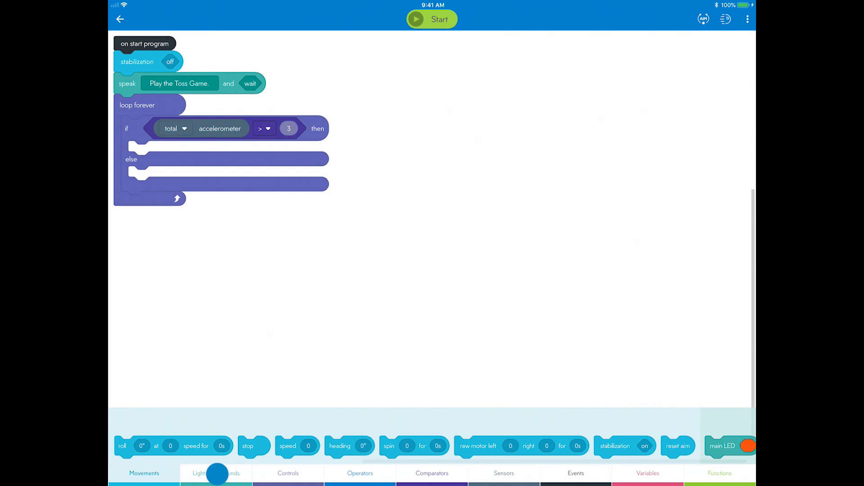
click(215, 473)
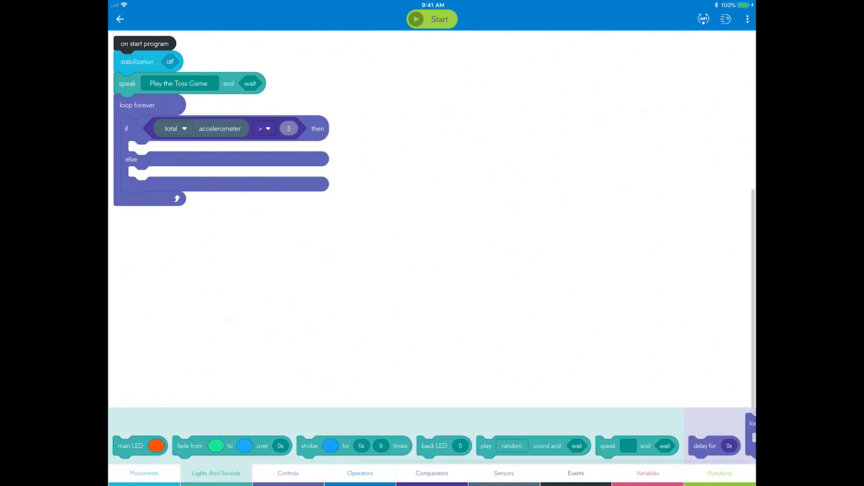
drag(532, 446, 487, 254)
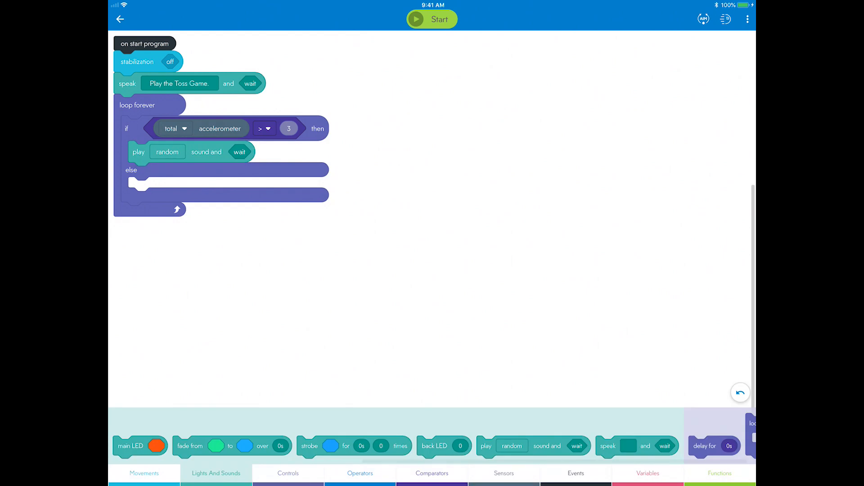
Change the play block's sound to a random animal sound.
click(167, 152)
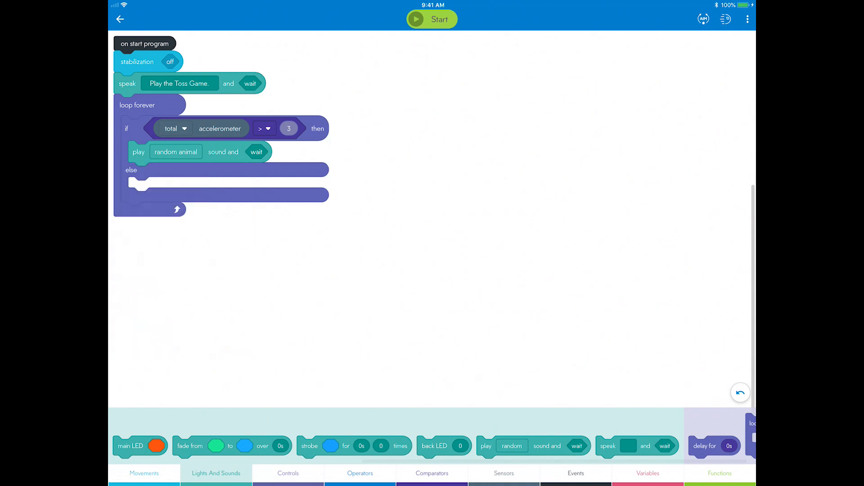
Add a main LED block set to green above the animal sound in the if branch.
drag(132, 446, 171, 145)
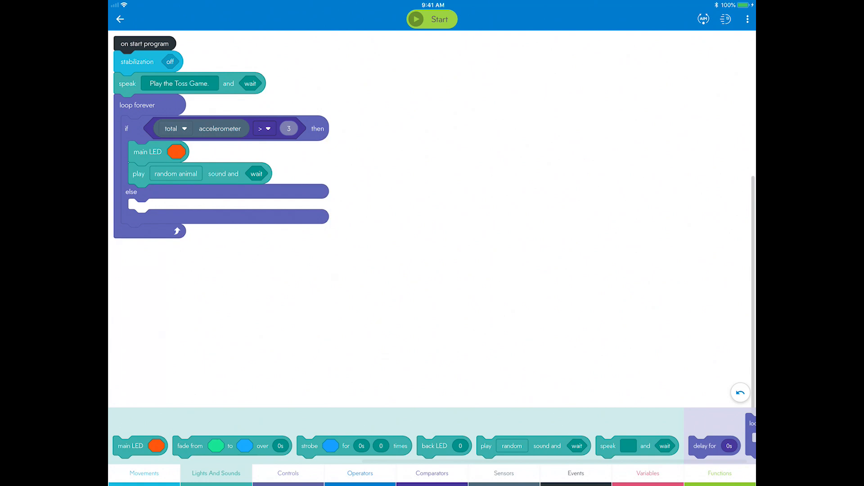
click(174, 151)
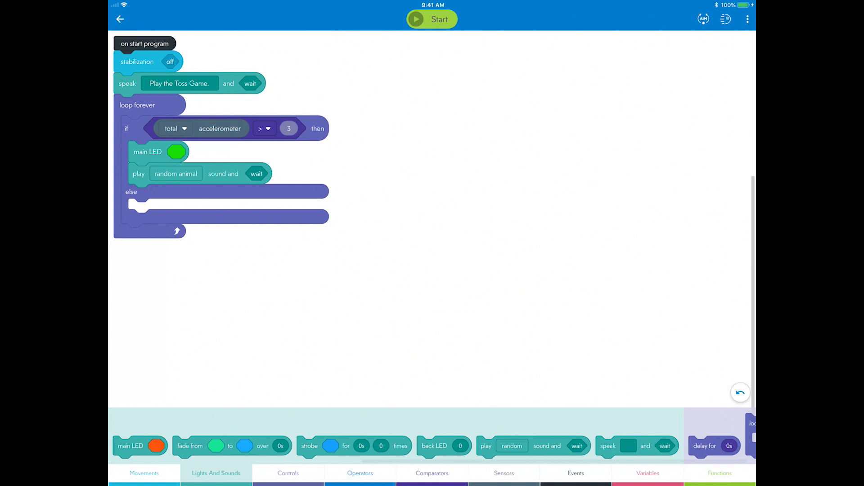
Add a main LED block to the else branch and set its colour to red.
drag(132, 446, 162, 383)
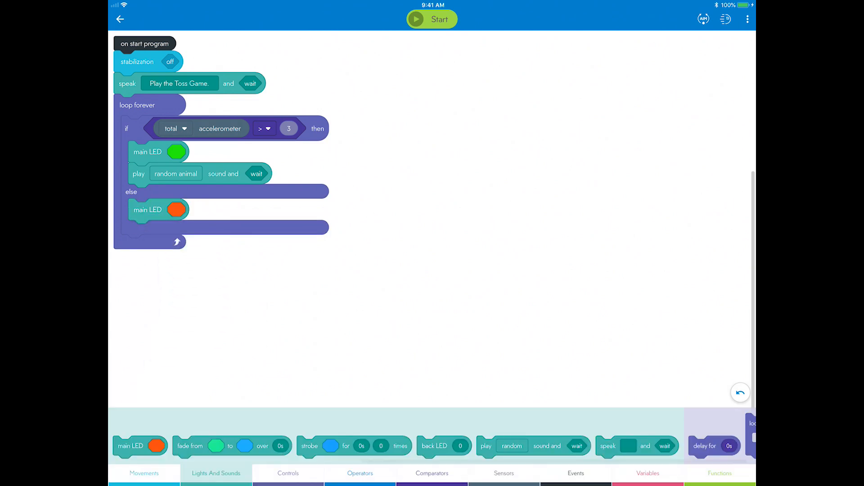
click(177, 210)
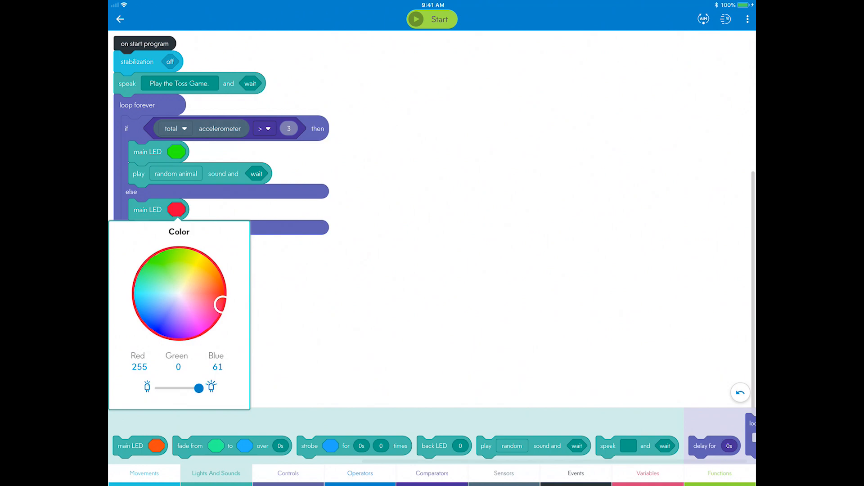